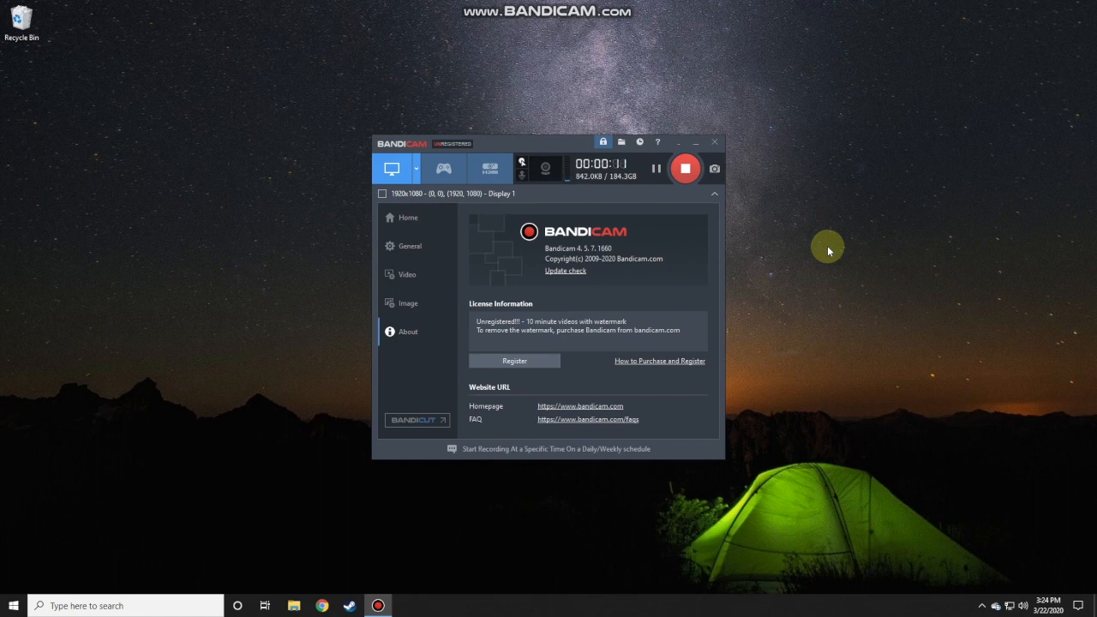
mouse_move(758, 317)
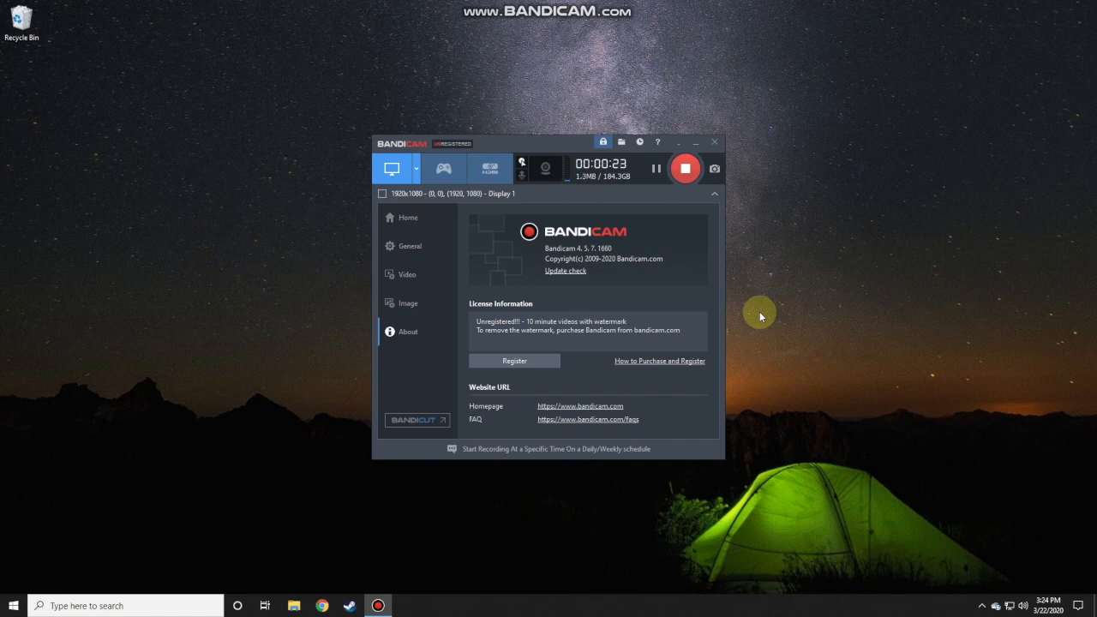
mouse_move(735, 335)
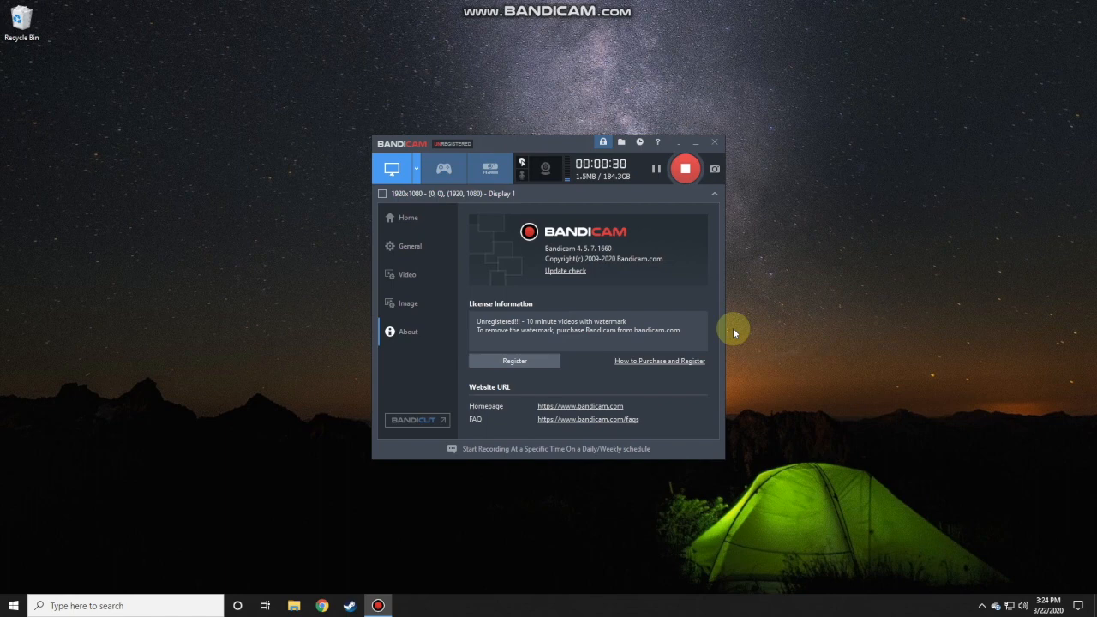
mouse_move(758, 406)
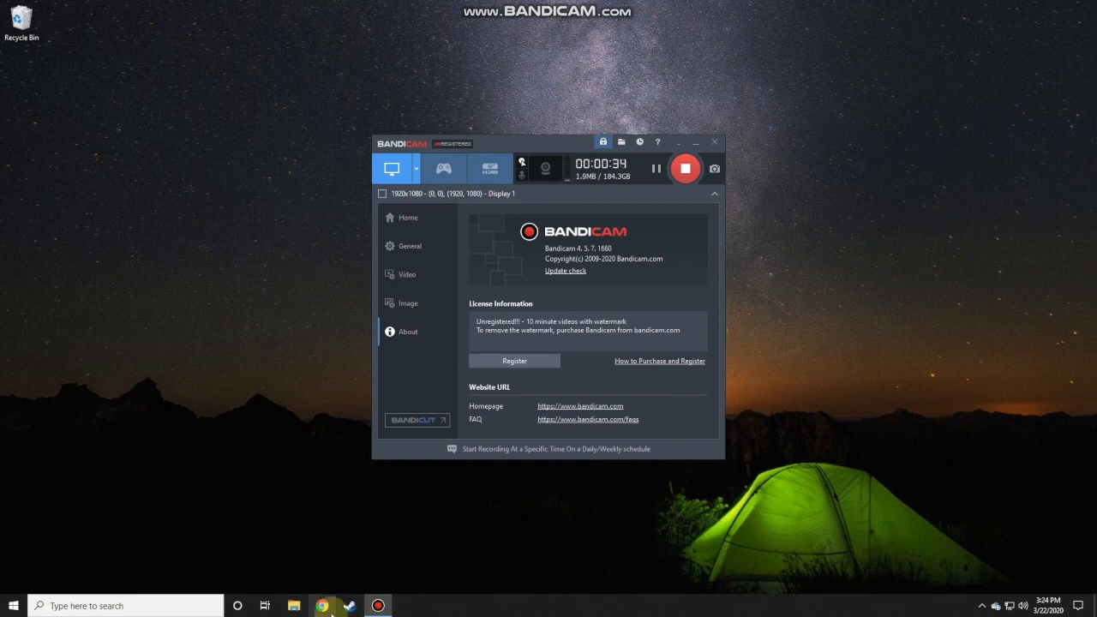
mouse_move(326, 607)
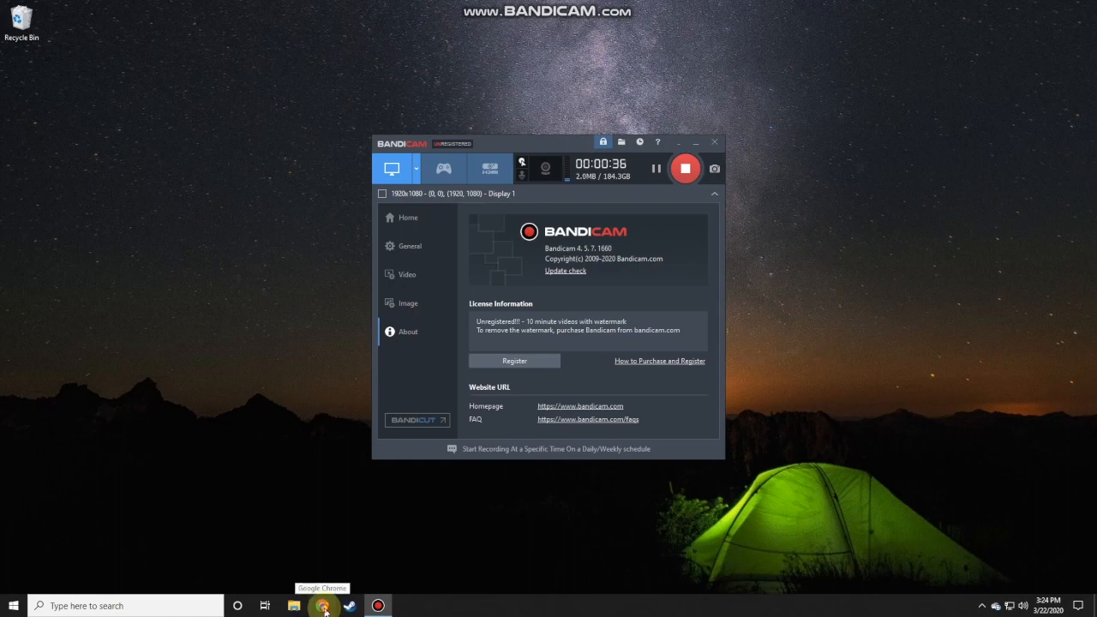
Open Chrome and run a Google search for 'download R 32 bit'
left_click(323, 606)
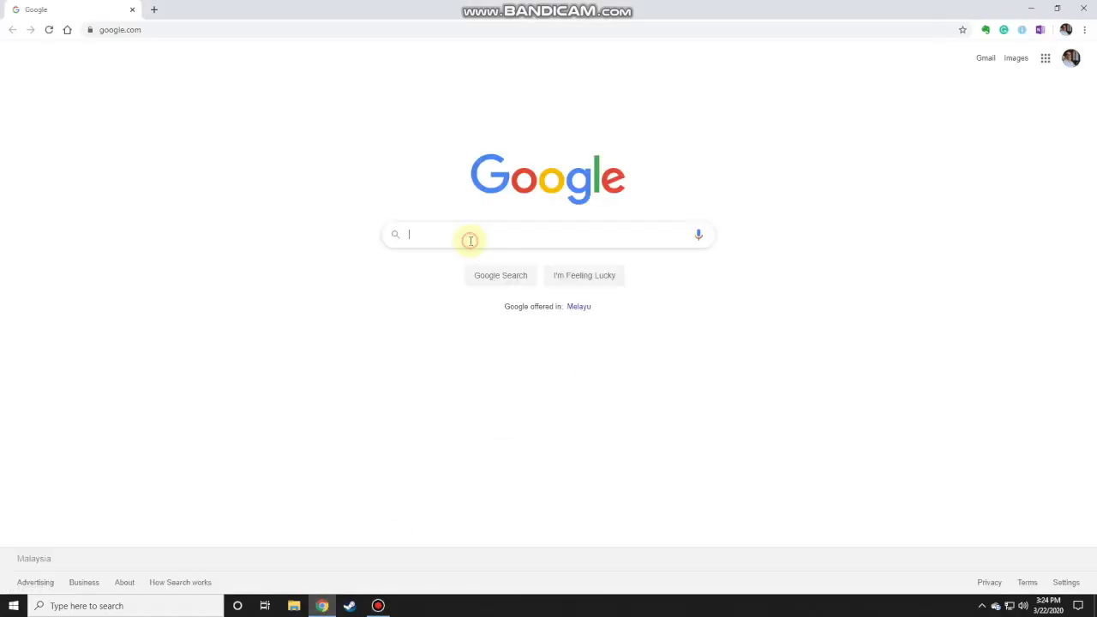
left_click(471, 235)
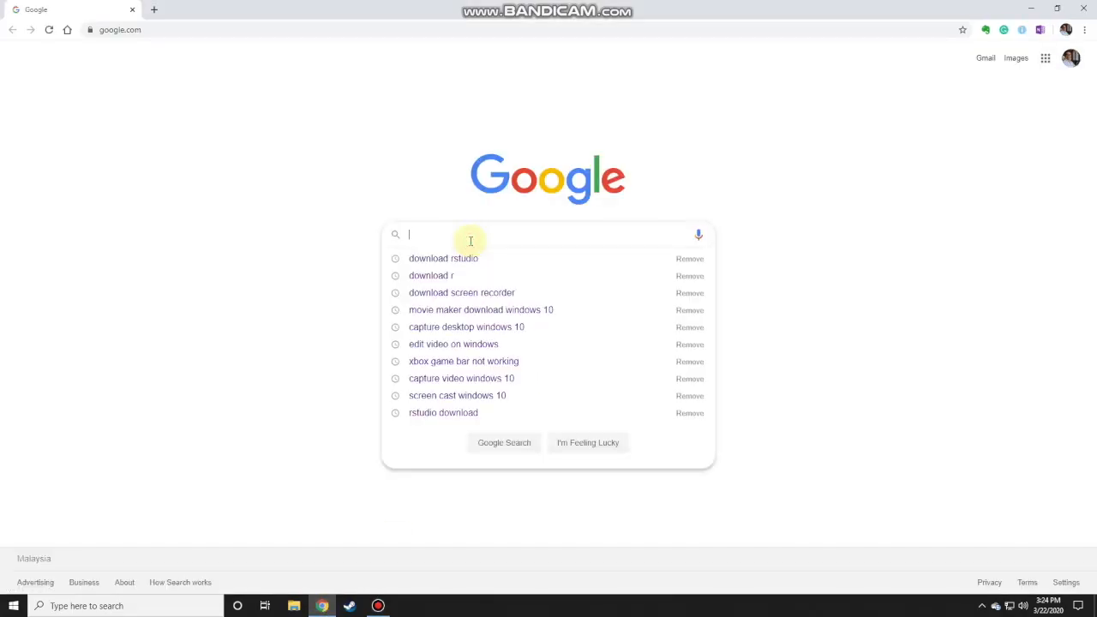
type("download R")
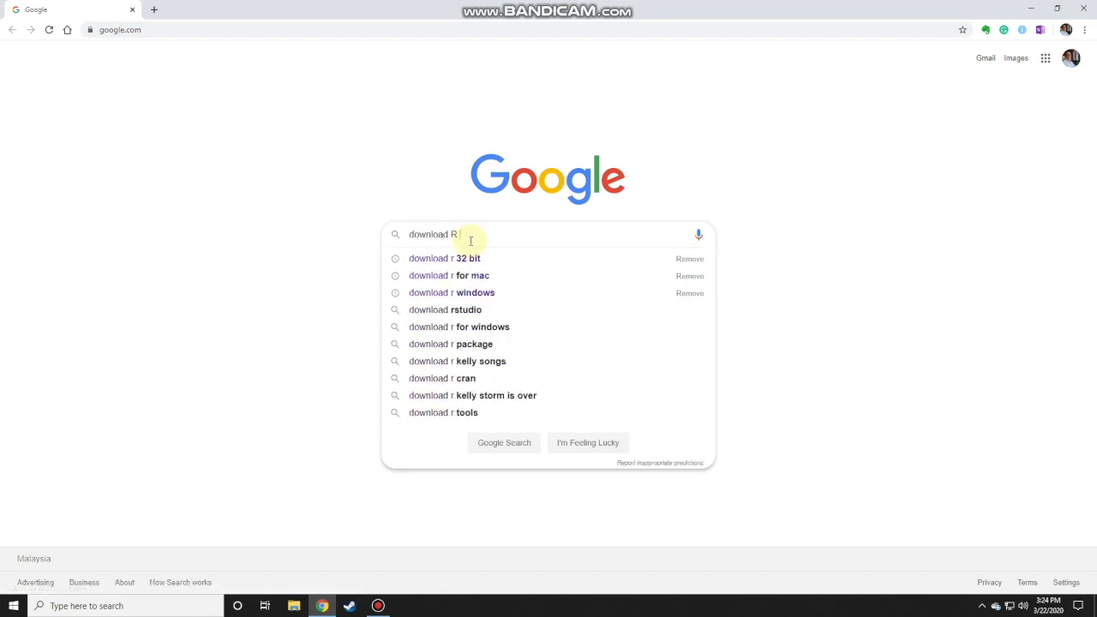
type("32 bit")
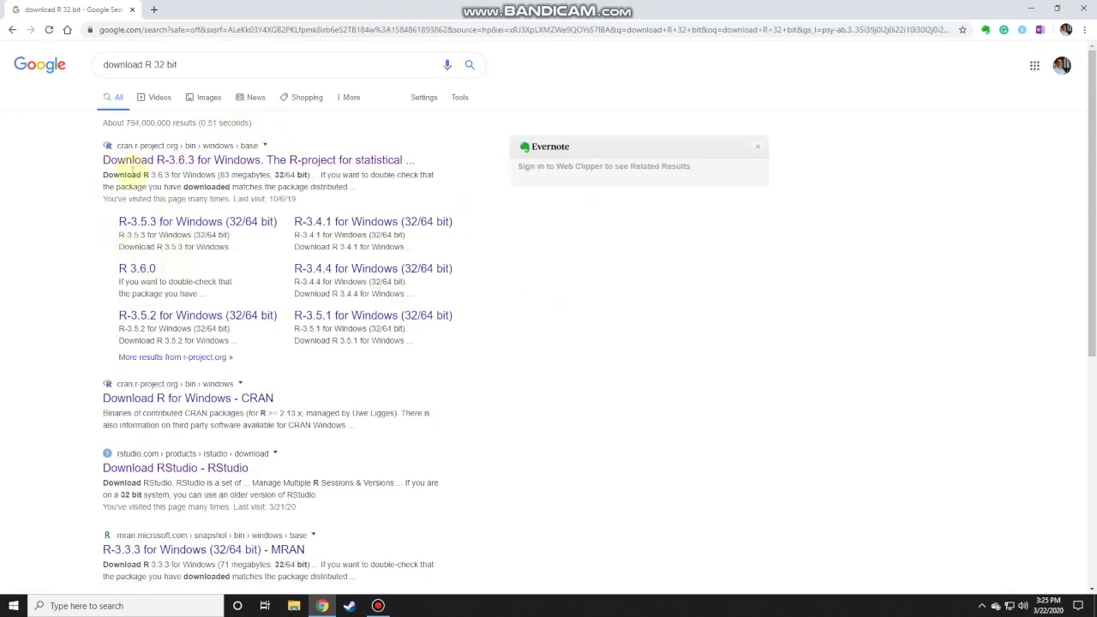
mouse_move(163, 160)
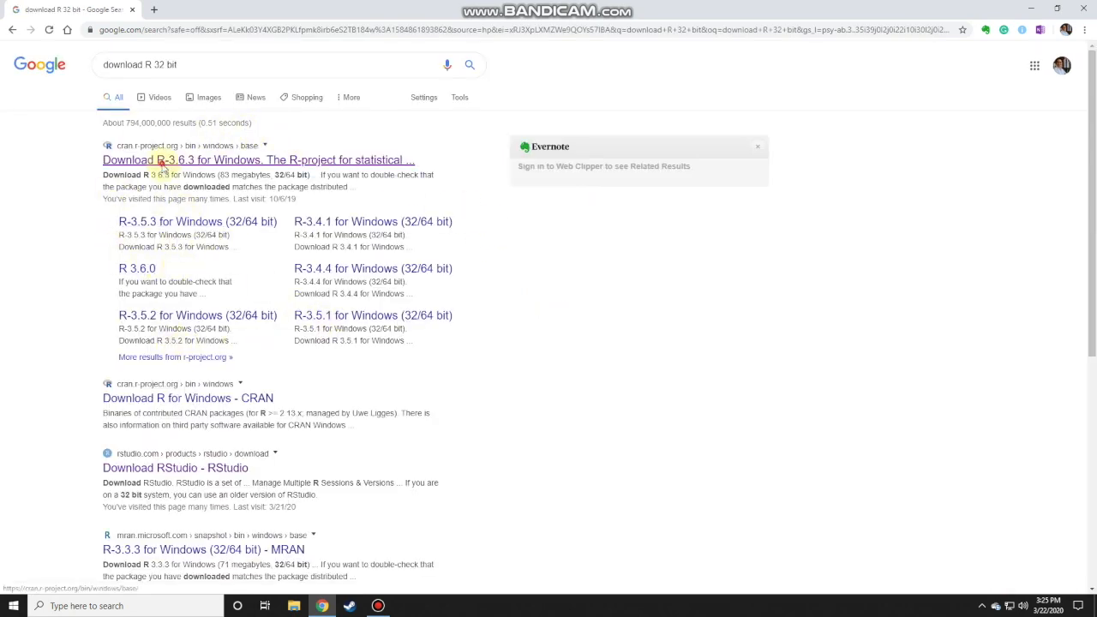
Open the 'Download R-3.6.3 for Windows' result from CRAN
left_click(258, 159)
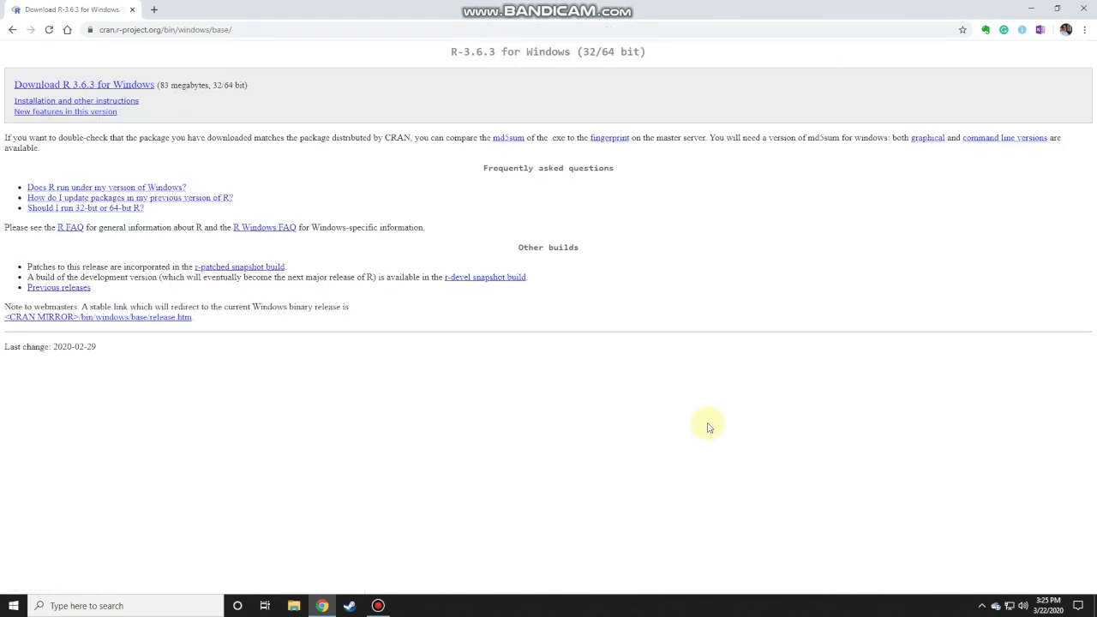
mouse_move(283, 287)
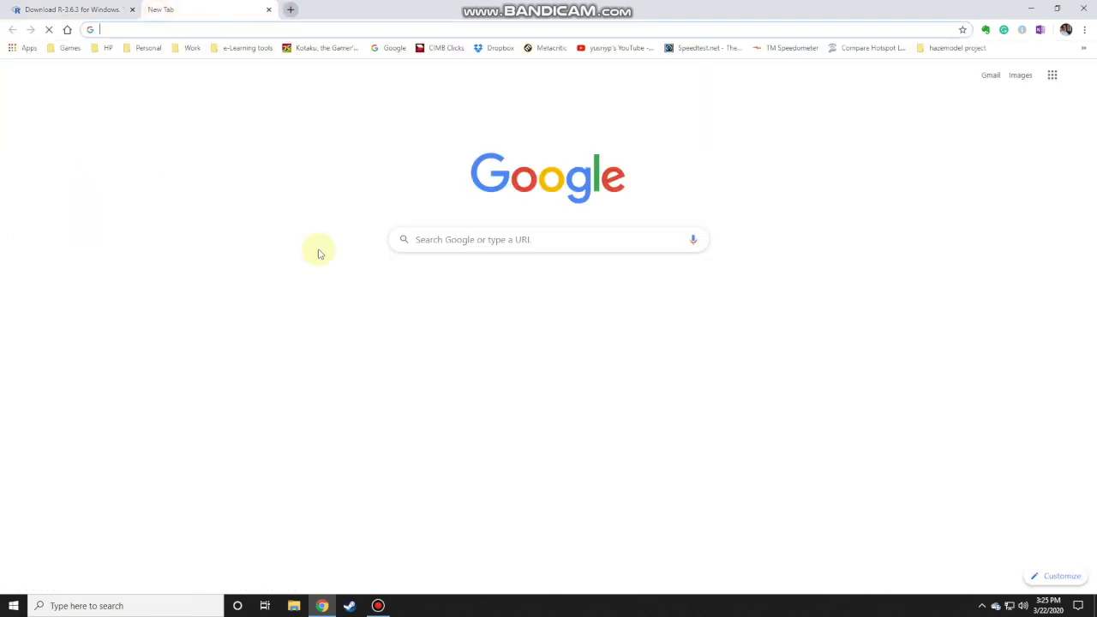
Search 'download rstudio 32 bit' and open the 'Download RStudio - RStudio' result
type("download R 32 bit")
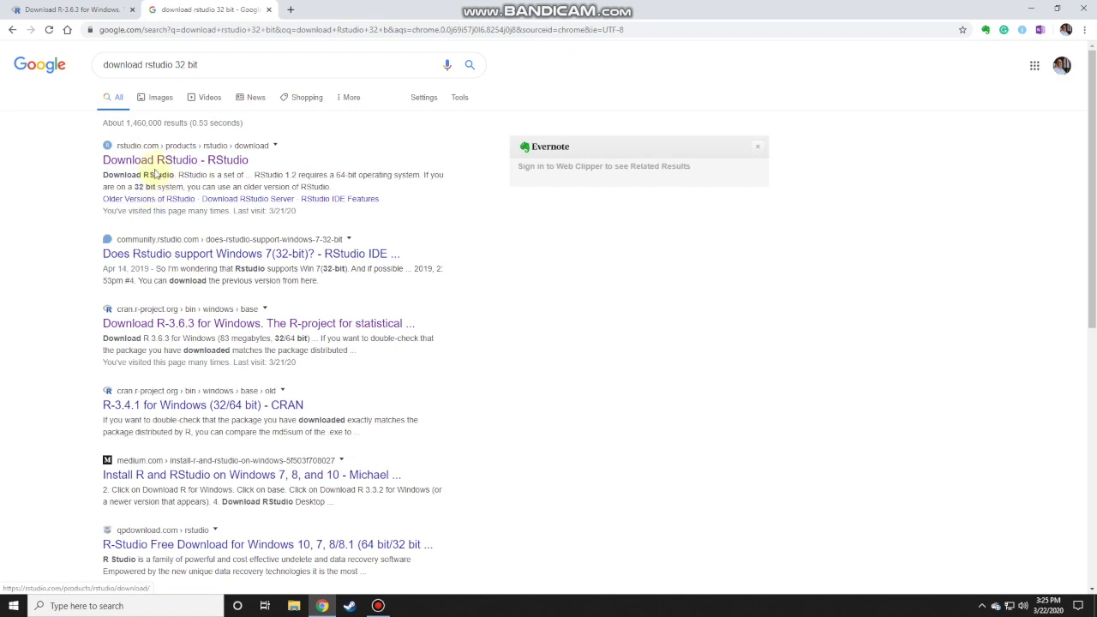
left_click(174, 161)
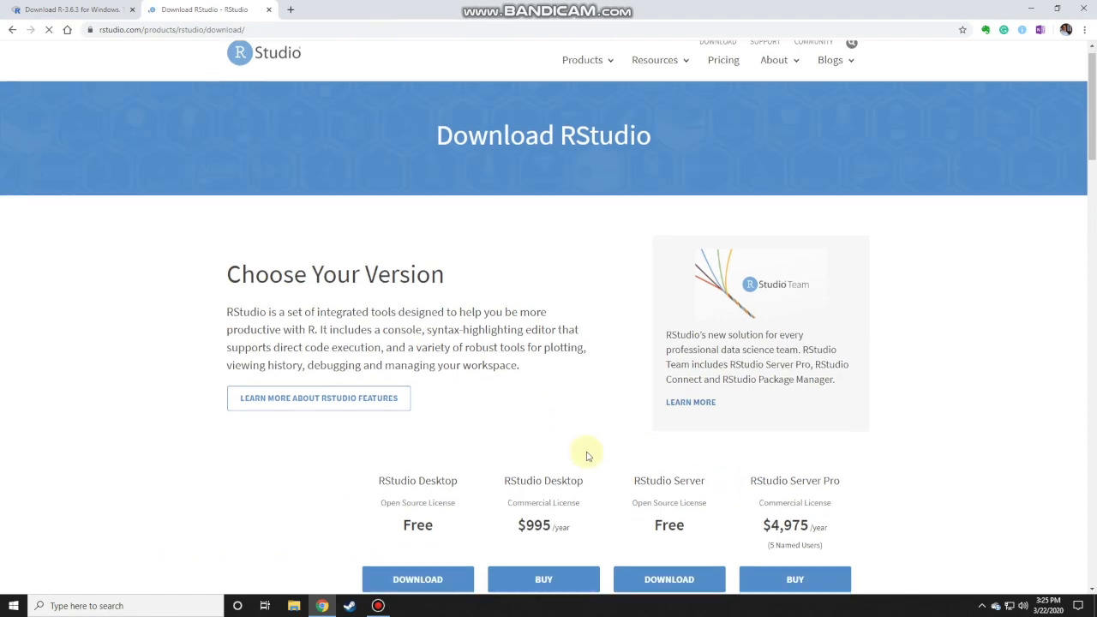
scroll("down", 3)
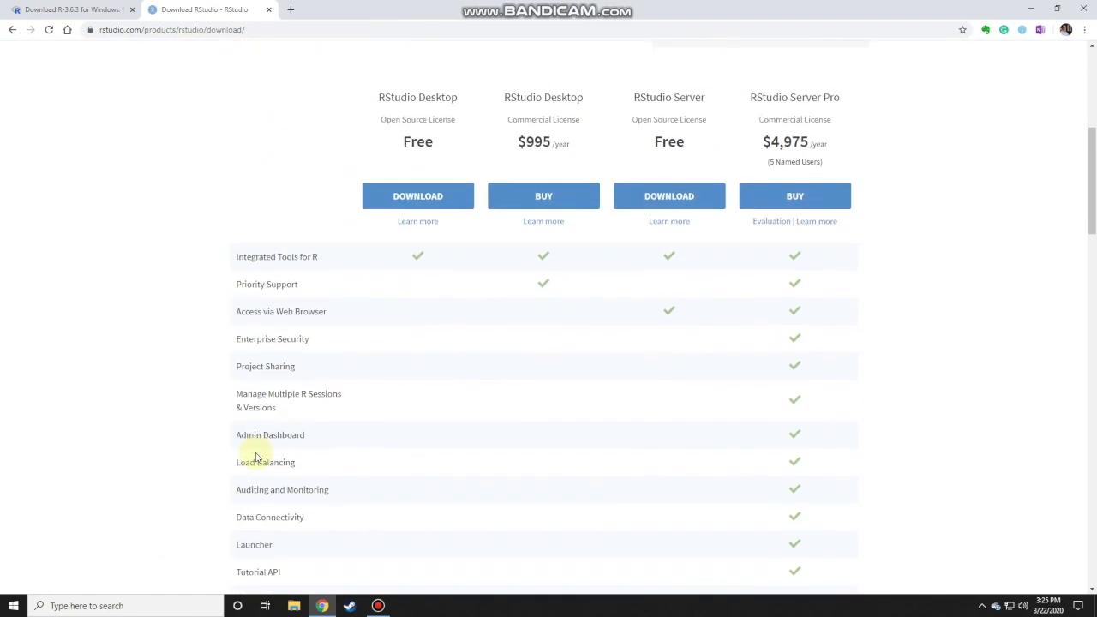
scroll("down", 3)
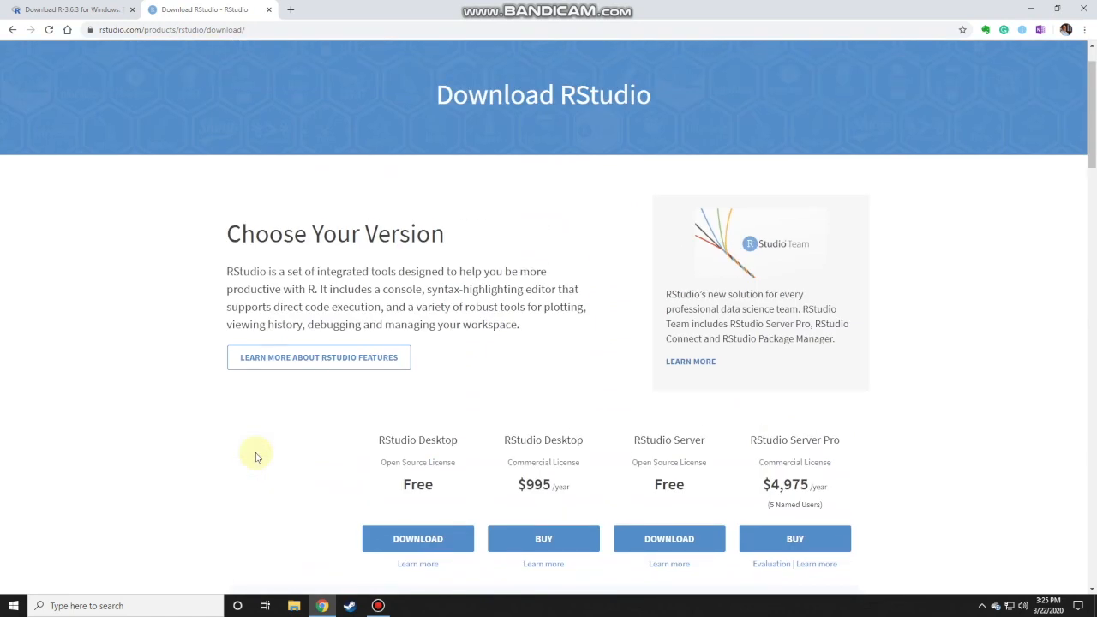
key("Ctrl+f")
type("32")
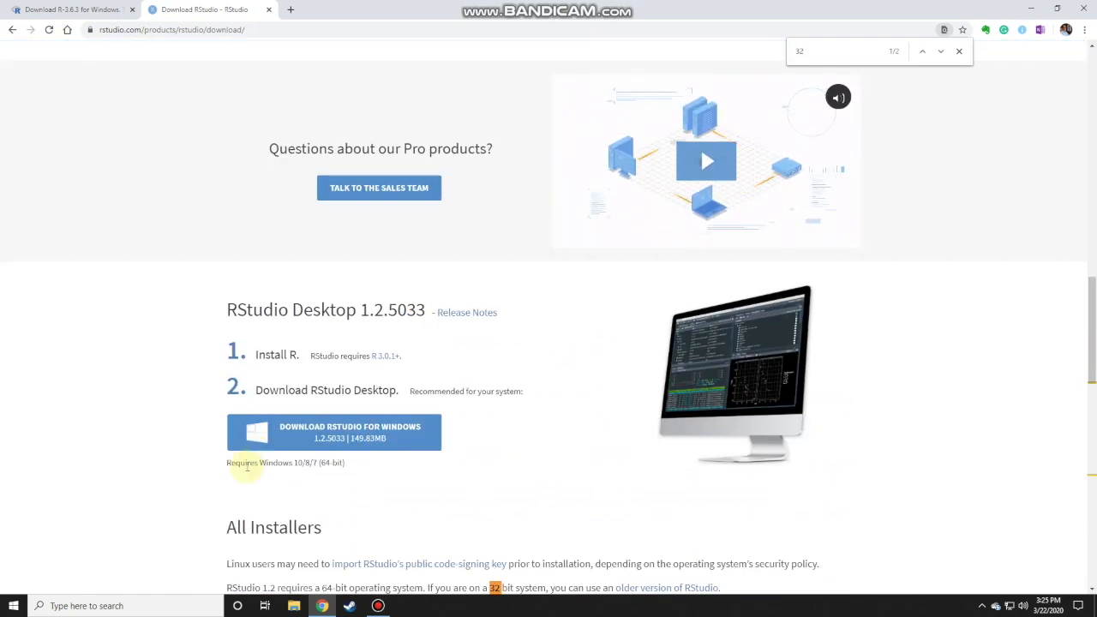
Scroll down to the All Installers table showing the RStudio-1.2.5033.exe Windows installer
scroll("down", 3)
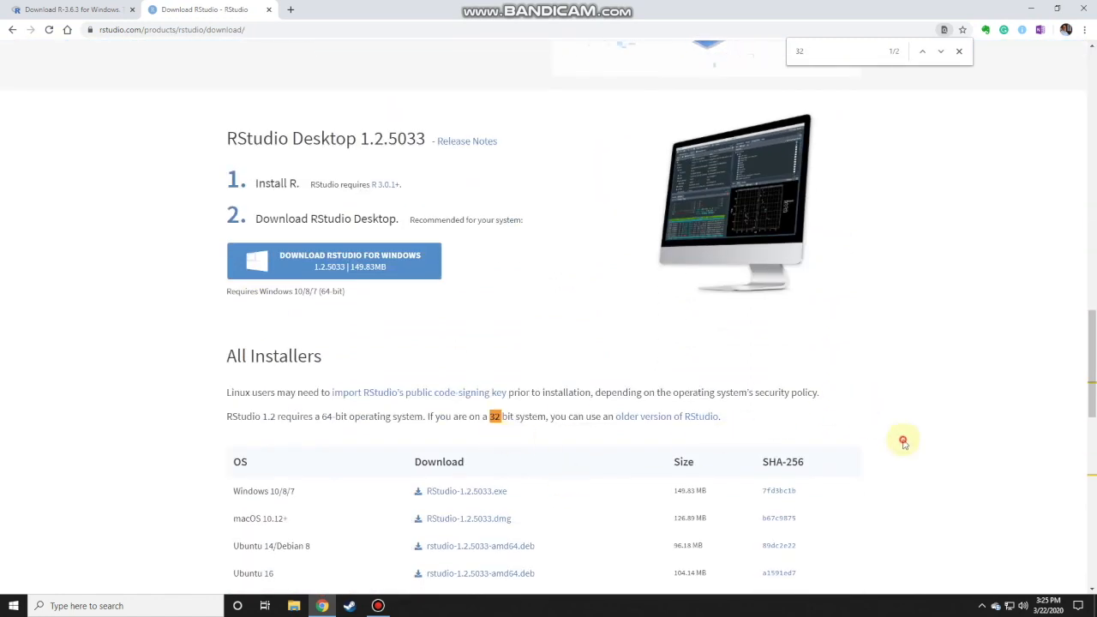
scroll("down", 3)
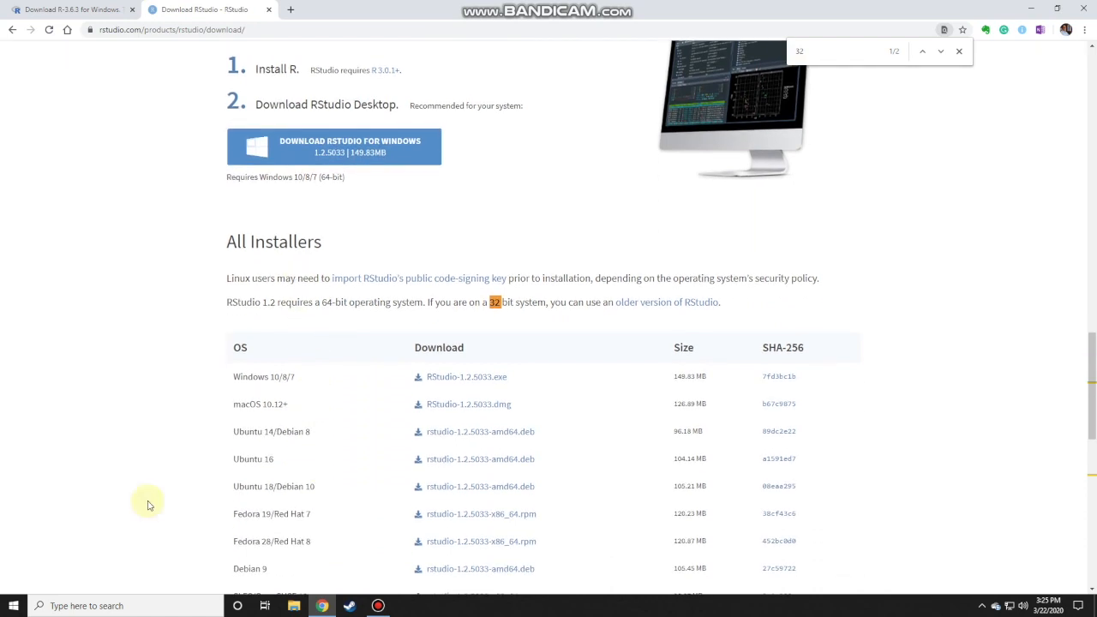
scroll("down", 3)
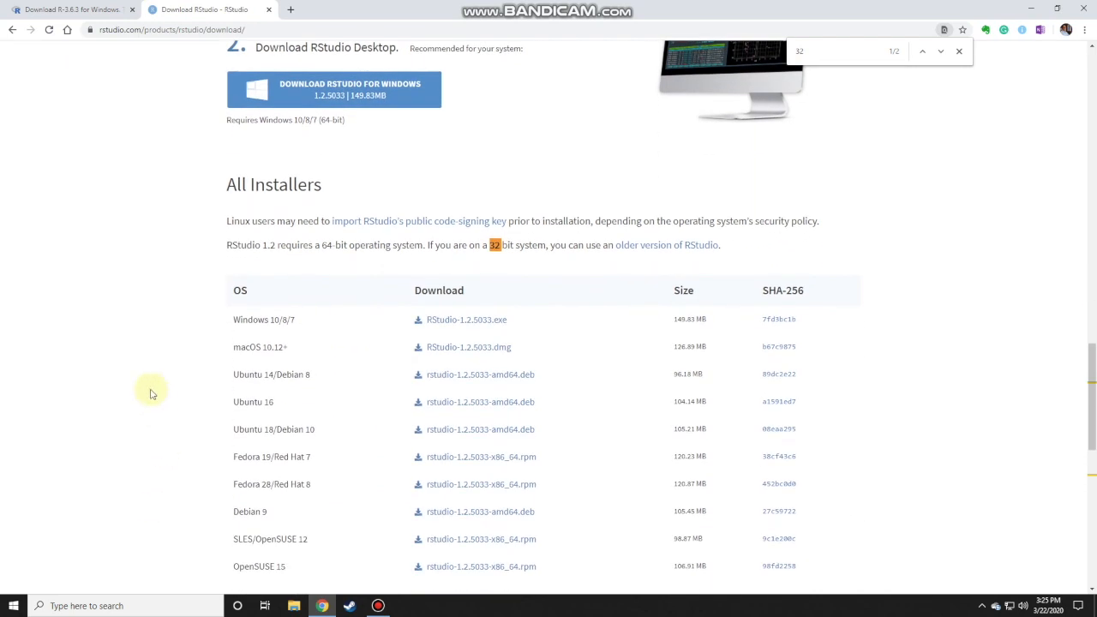
mouse_move(246, 337)
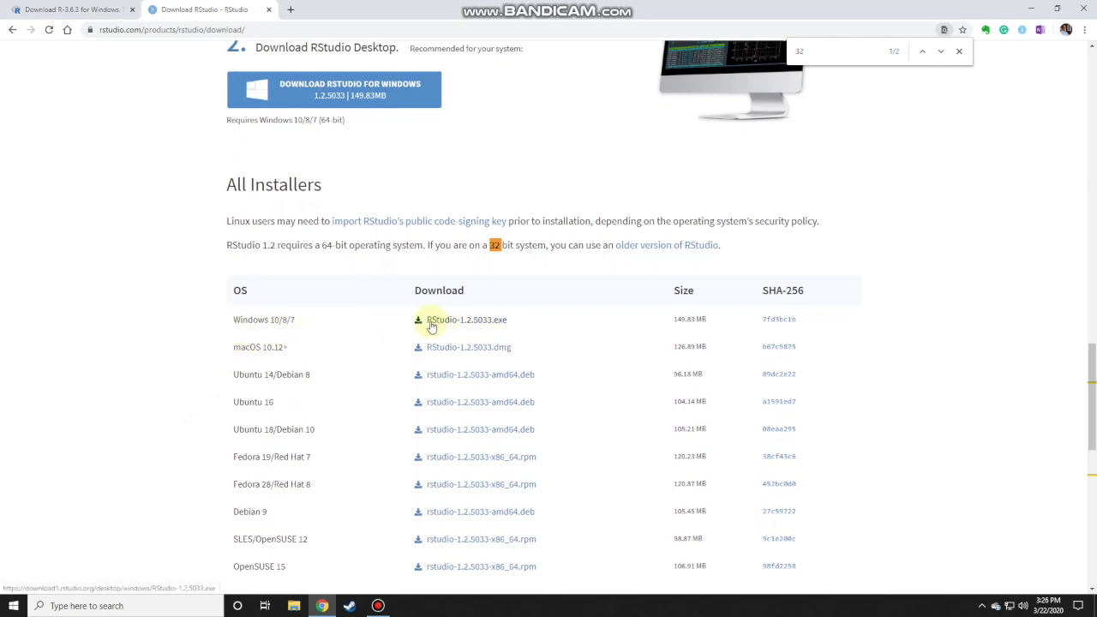
mouse_move(506, 324)
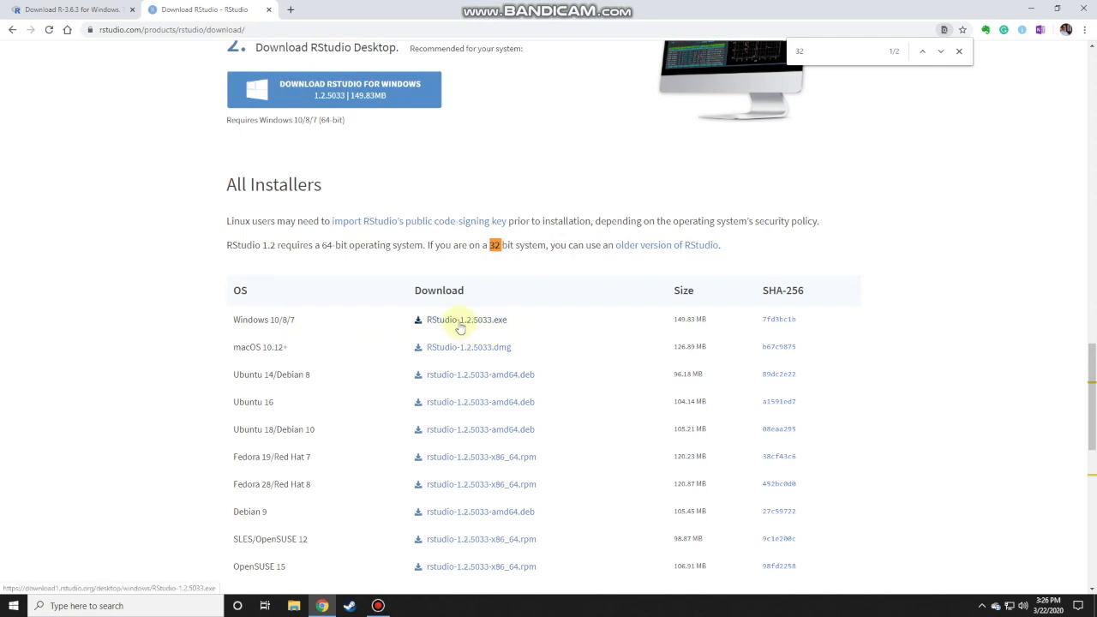
mouse_move(467, 324)
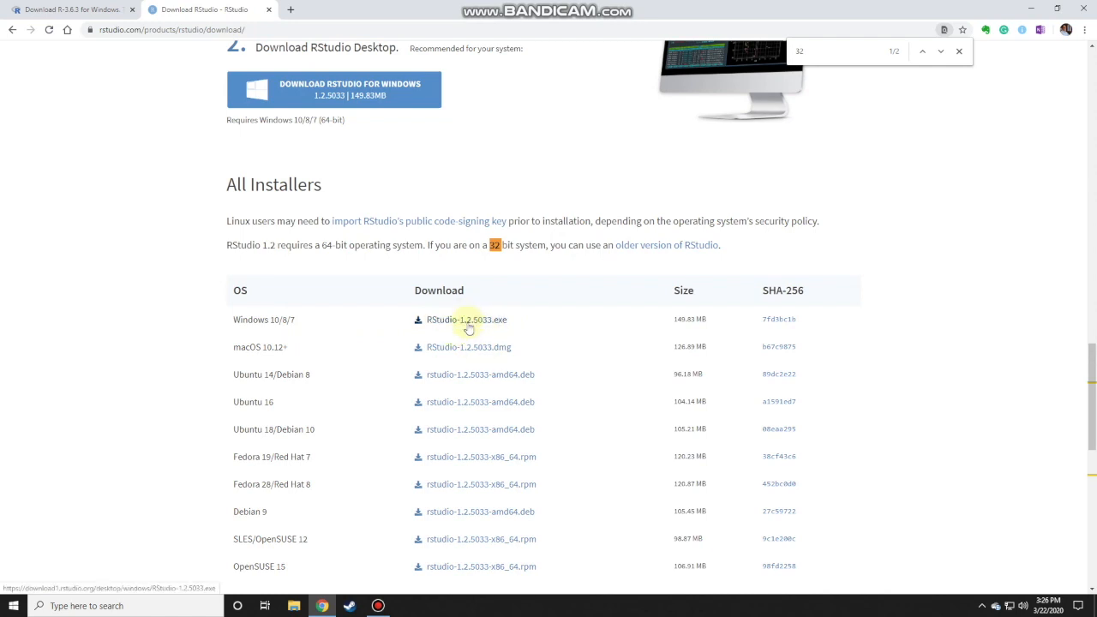